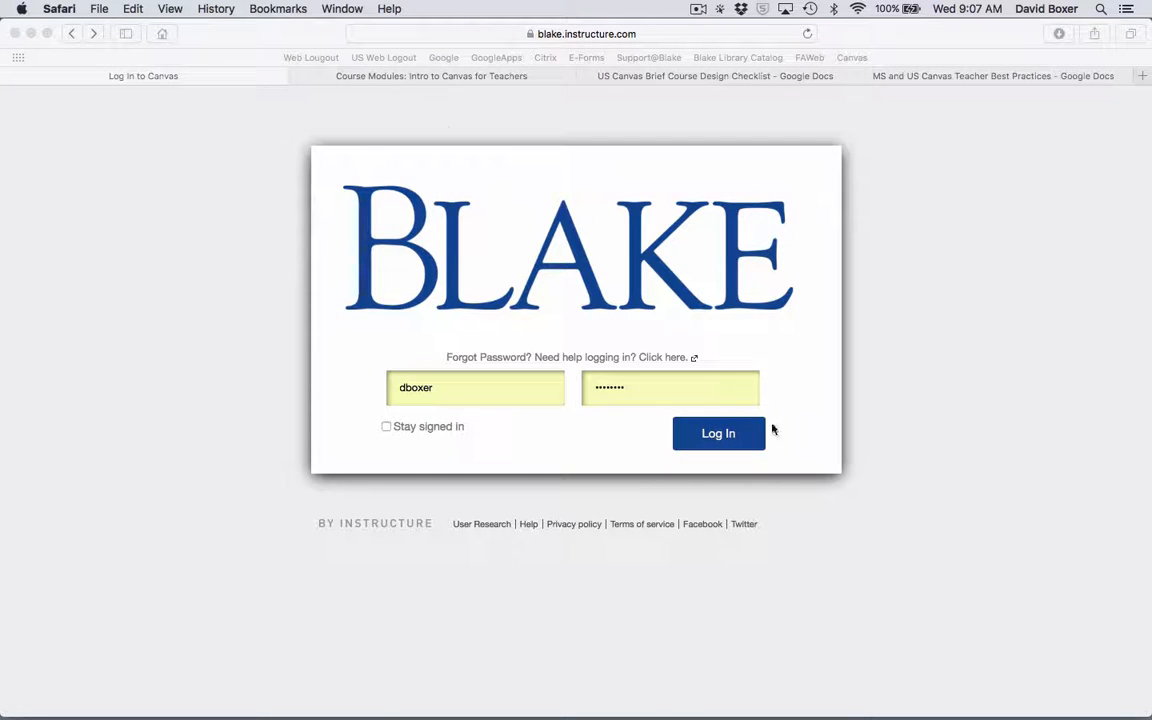
Step: Sign in to Canvas and go to the personal dashboard with recent activity
left_click(718, 432)
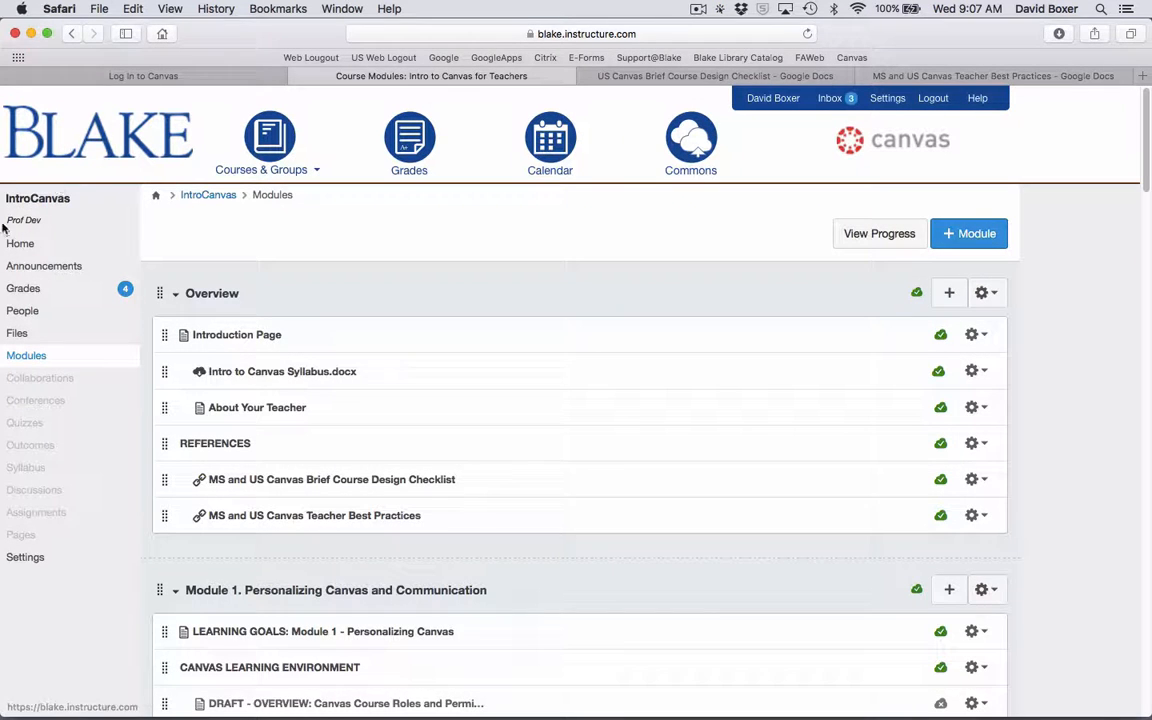
left_click(20, 244)
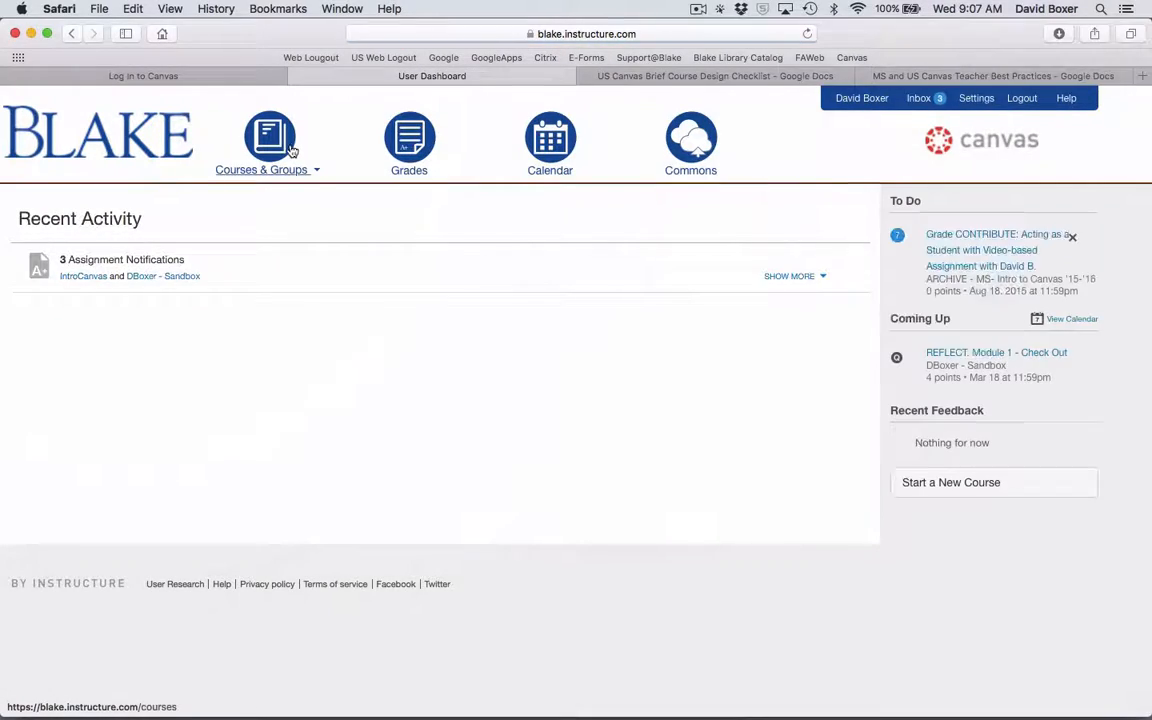
Step: From the Courses & Groups menu, choose Intro to Canvas for Teachers under My Courses
left_click(268, 144)
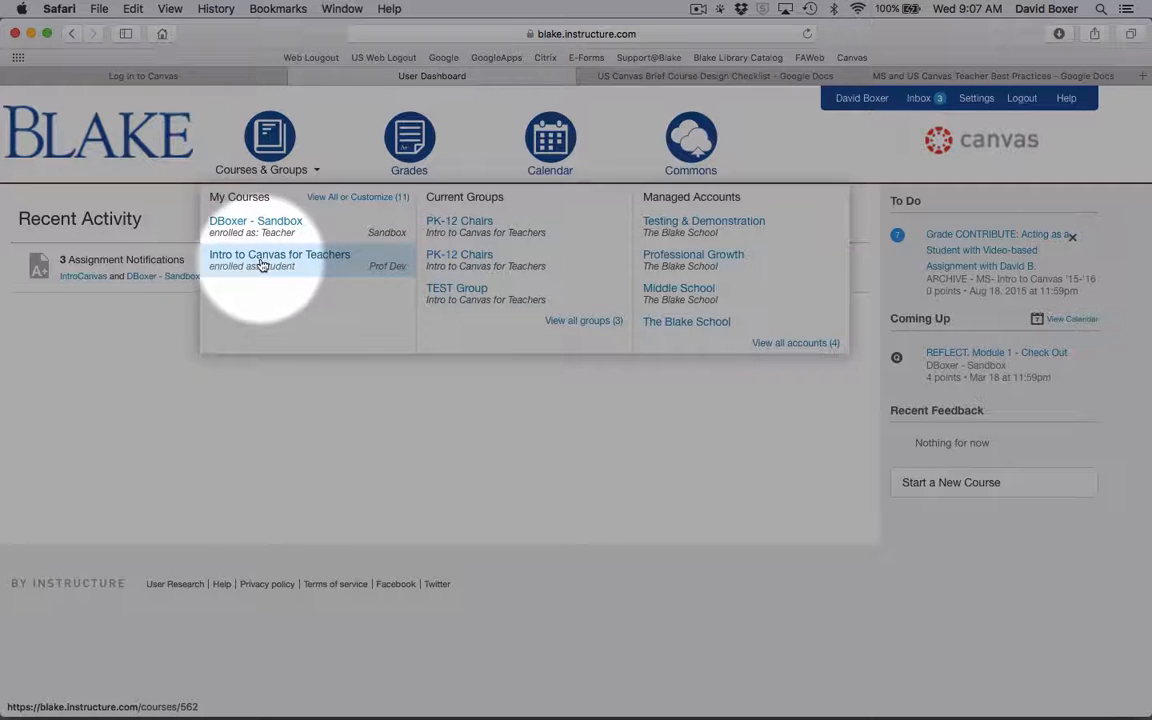
left_click(280, 254)
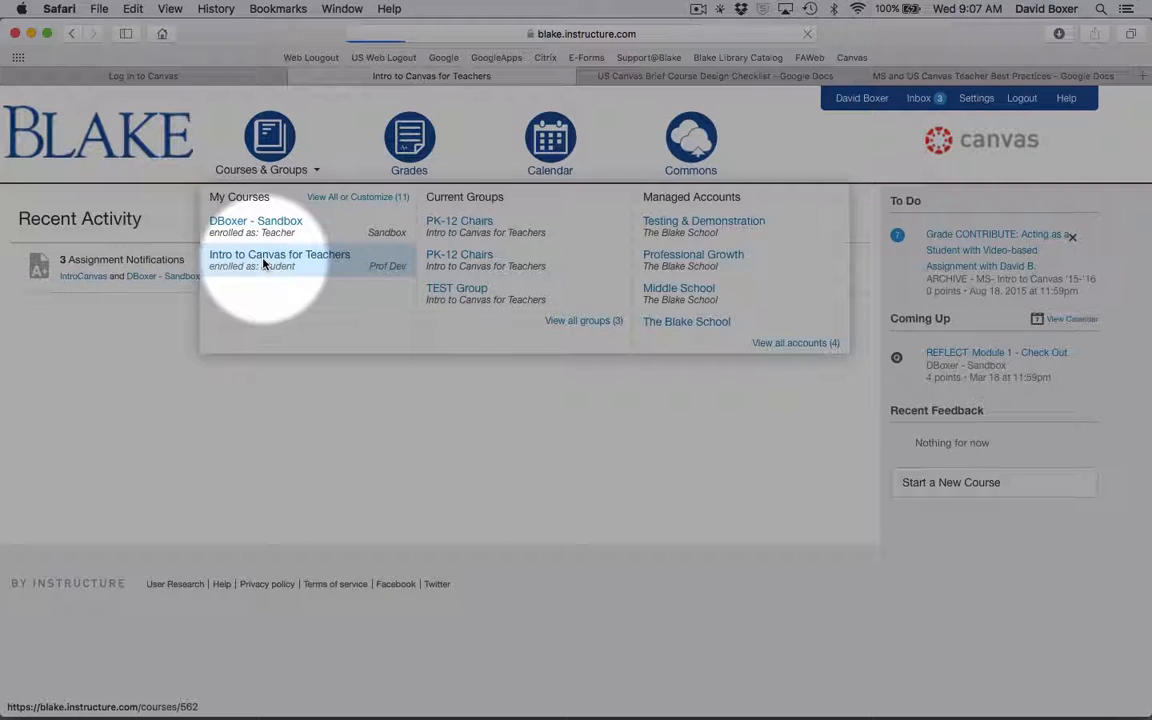
Step: Load the Intro to Canvas for Teachers home page with its description and learning outcomes
left_click(280, 254)
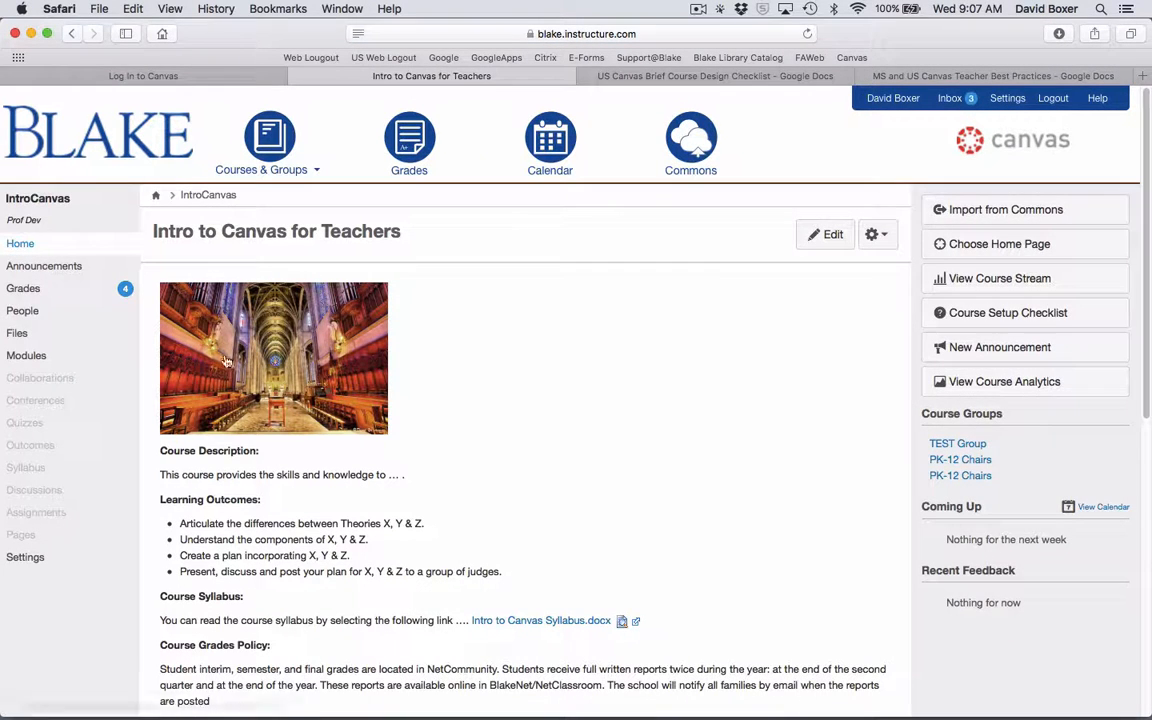
mouse_move(204, 348)
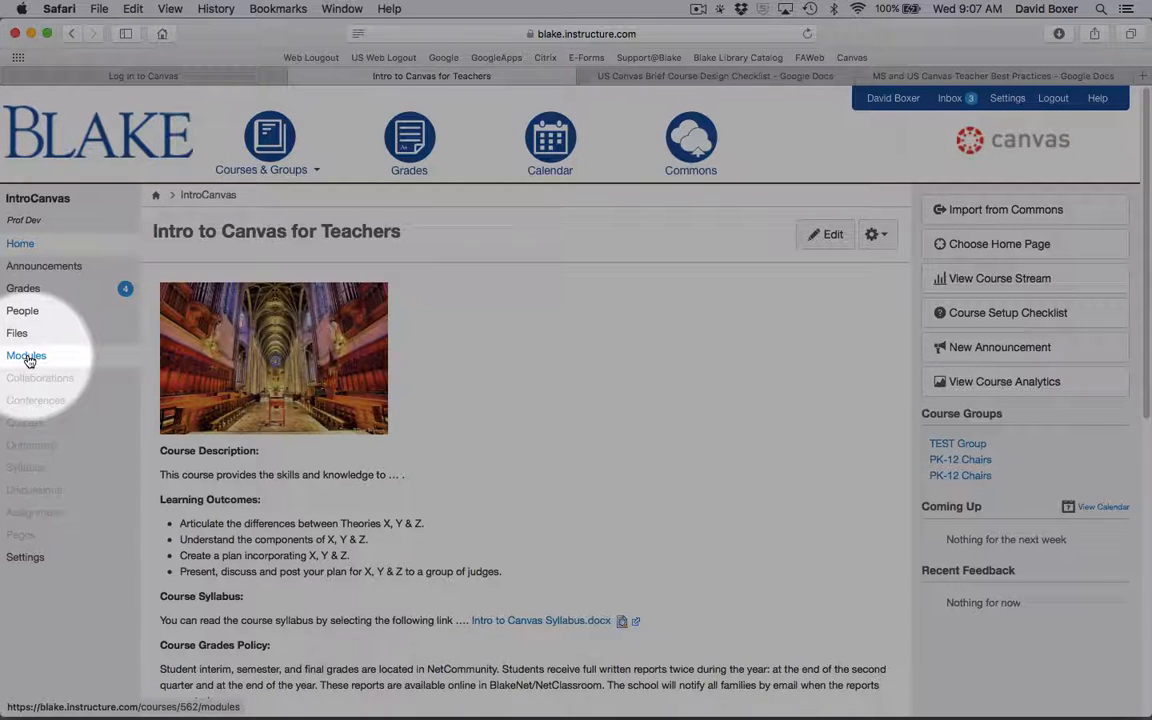
Step: Show the course Modules page and browse the Overview and Module 1 items
left_click(26, 356)
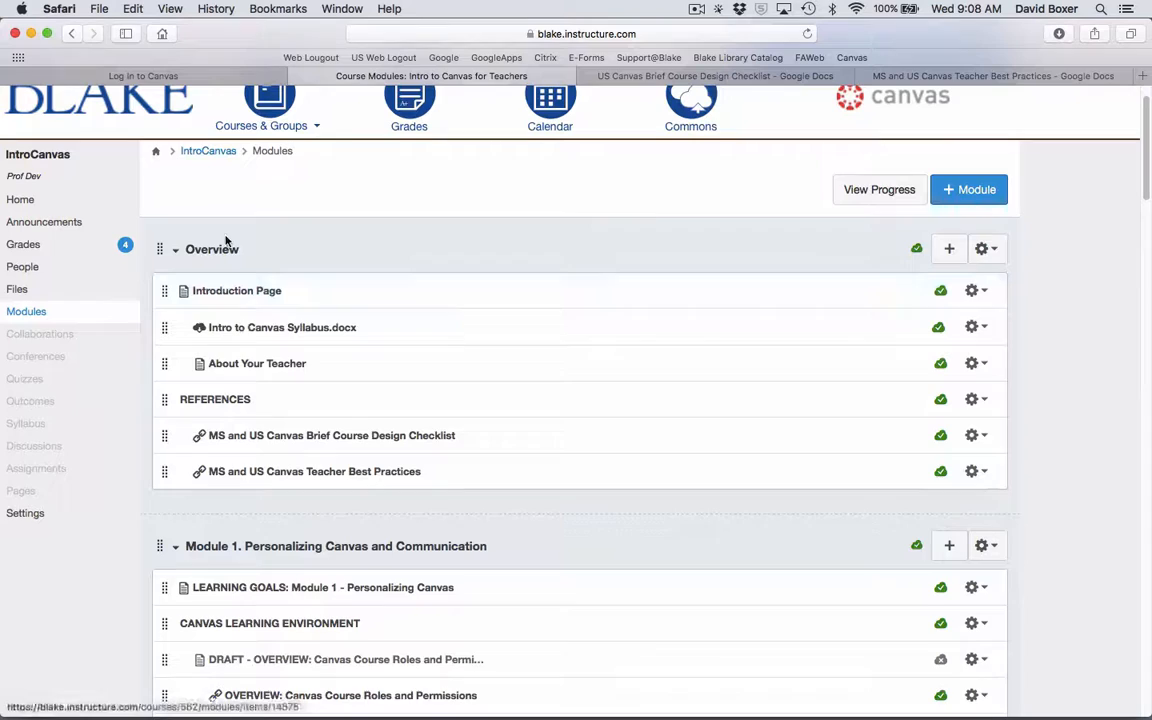
scroll("down", 3)
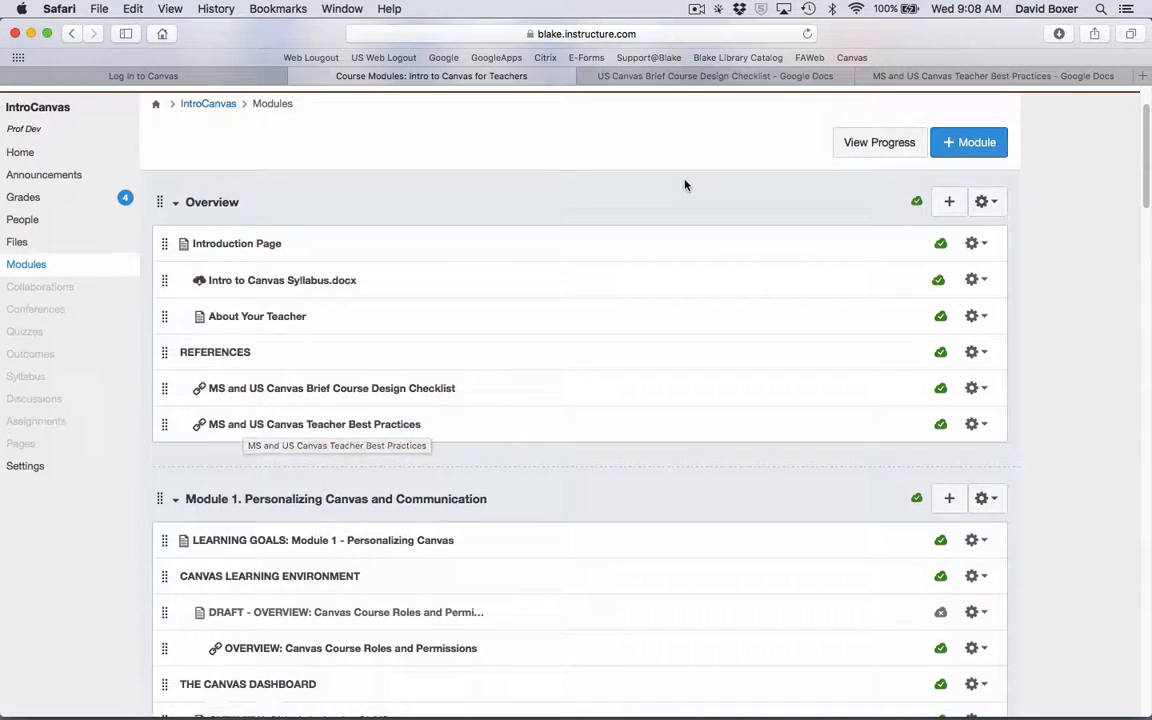
left_click(990, 76)
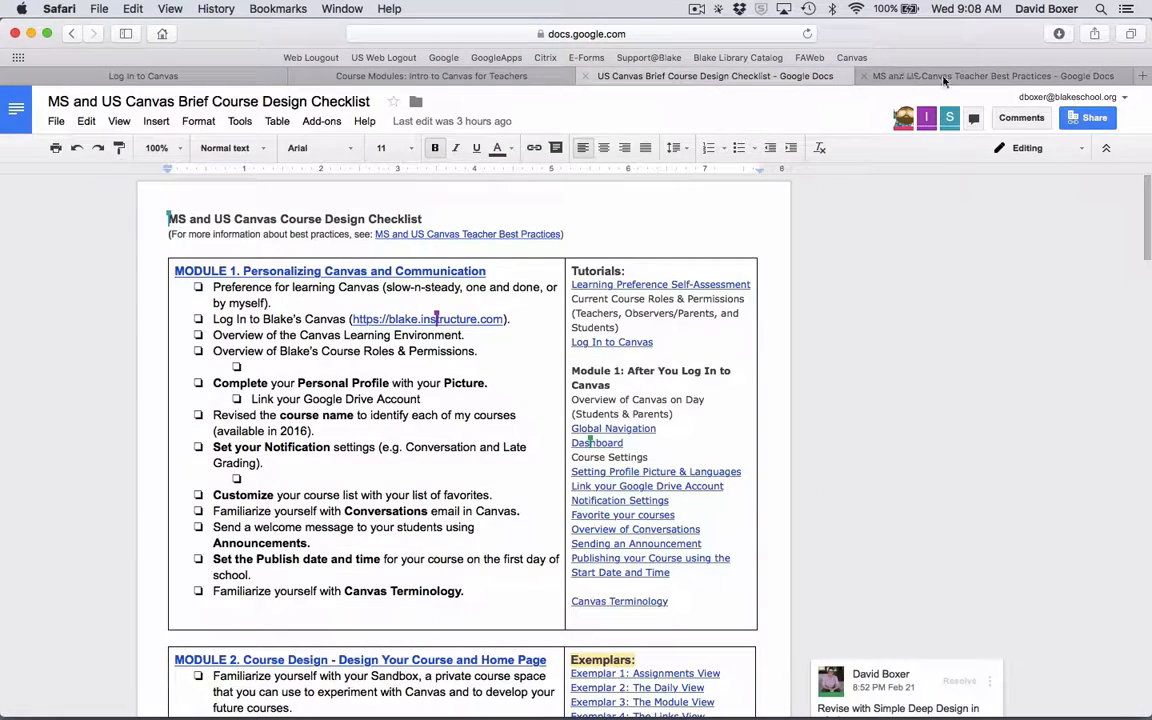
left_click(430, 76)
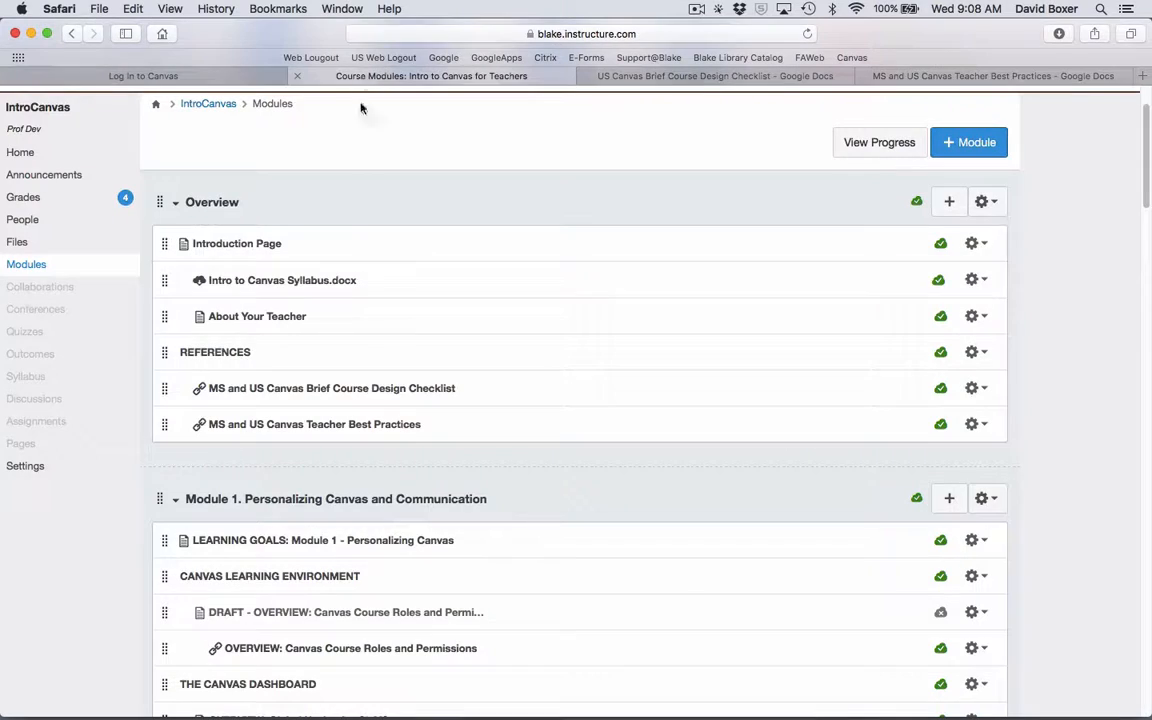
scroll("down", 3)
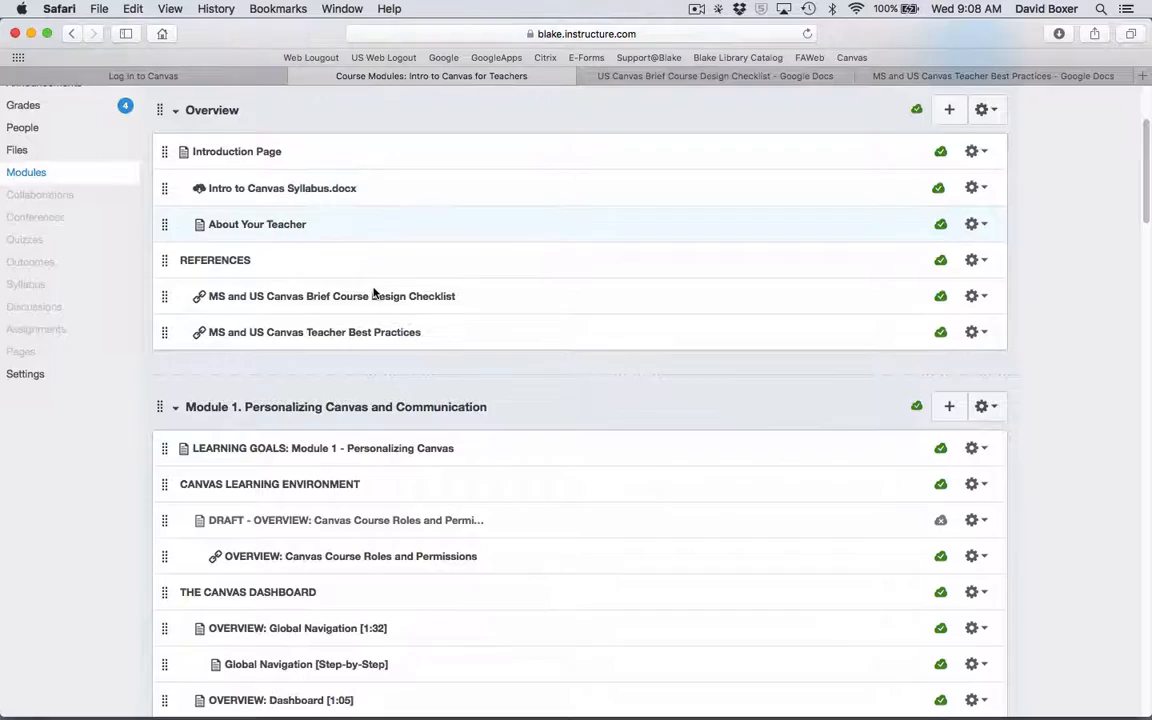
left_click(716, 76)
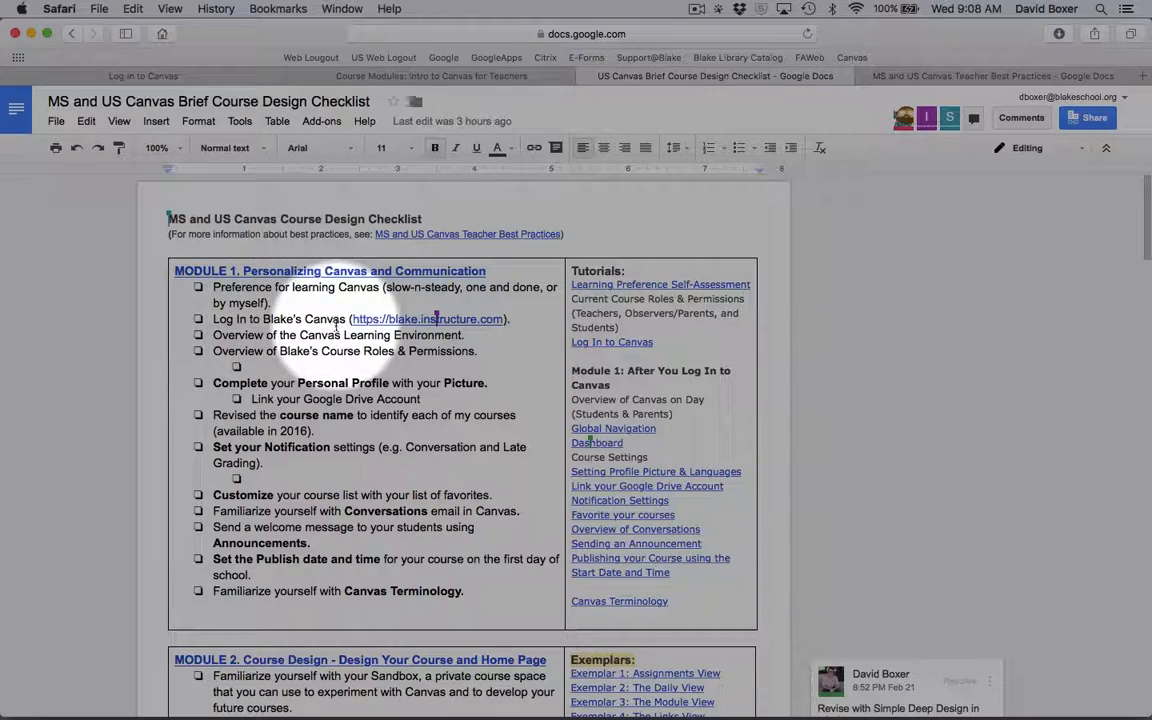
mouse_move(410, 400)
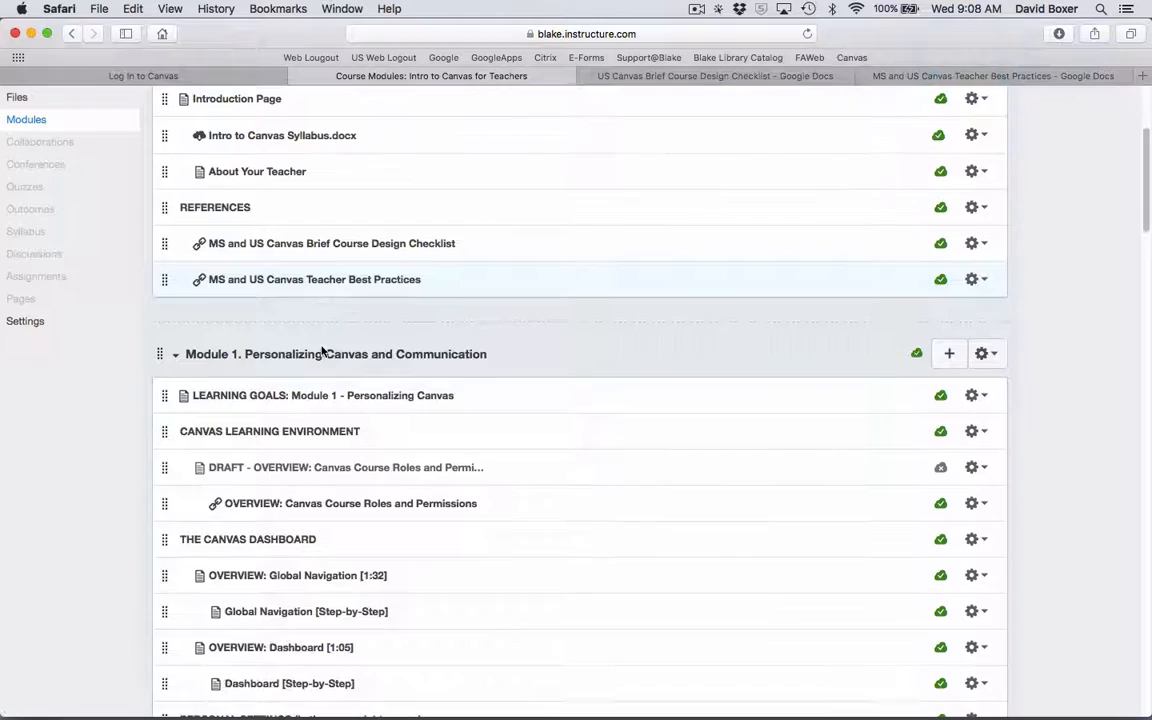
mouse_move(290, 396)
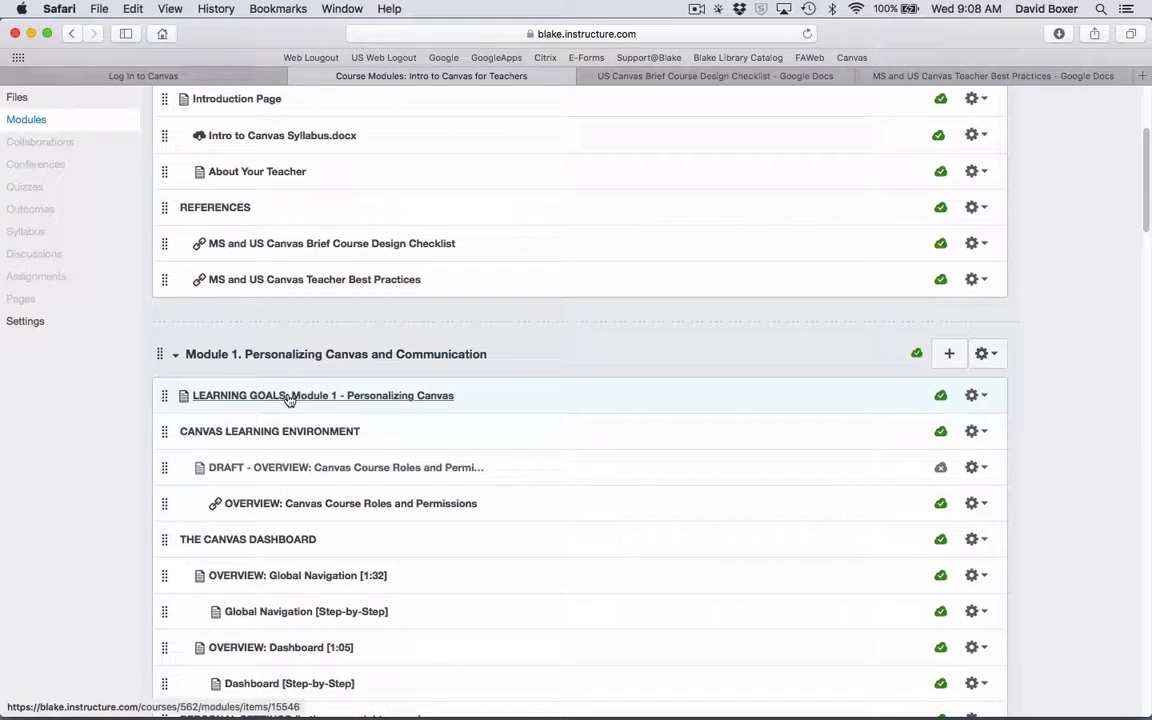
mouse_move(290, 396)
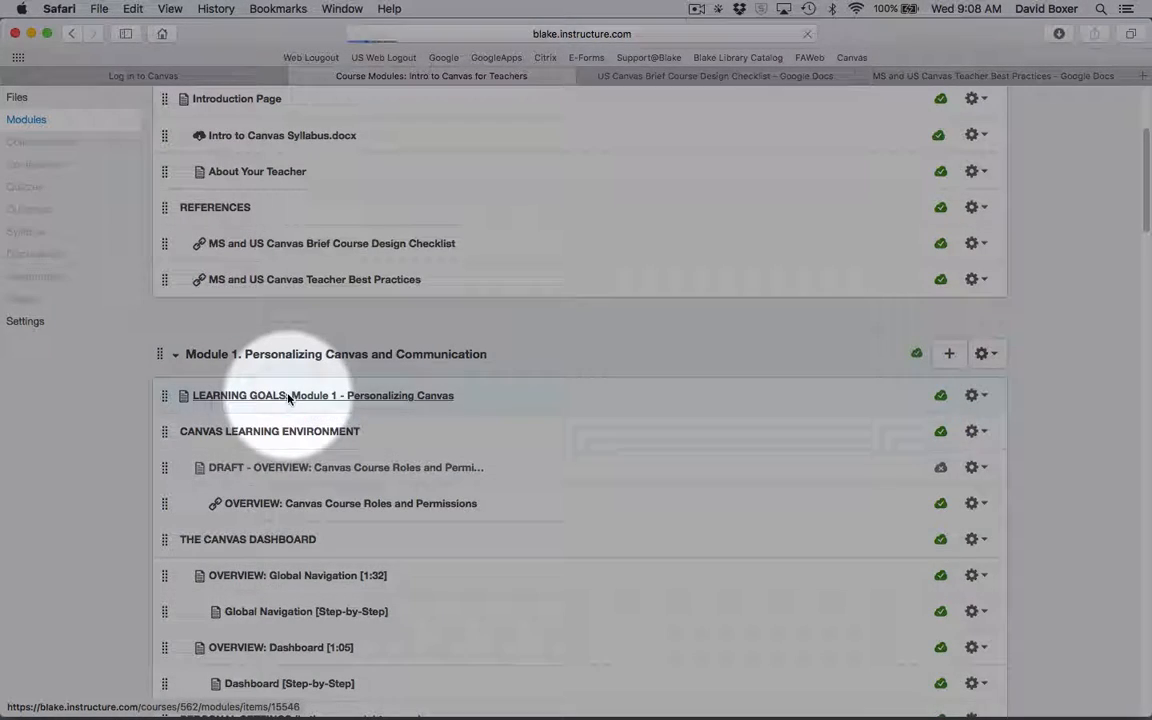
Step: View the LEARNING GOALS: Module 1 - Personalizing Canvas page with its intro video
left_click(324, 396)
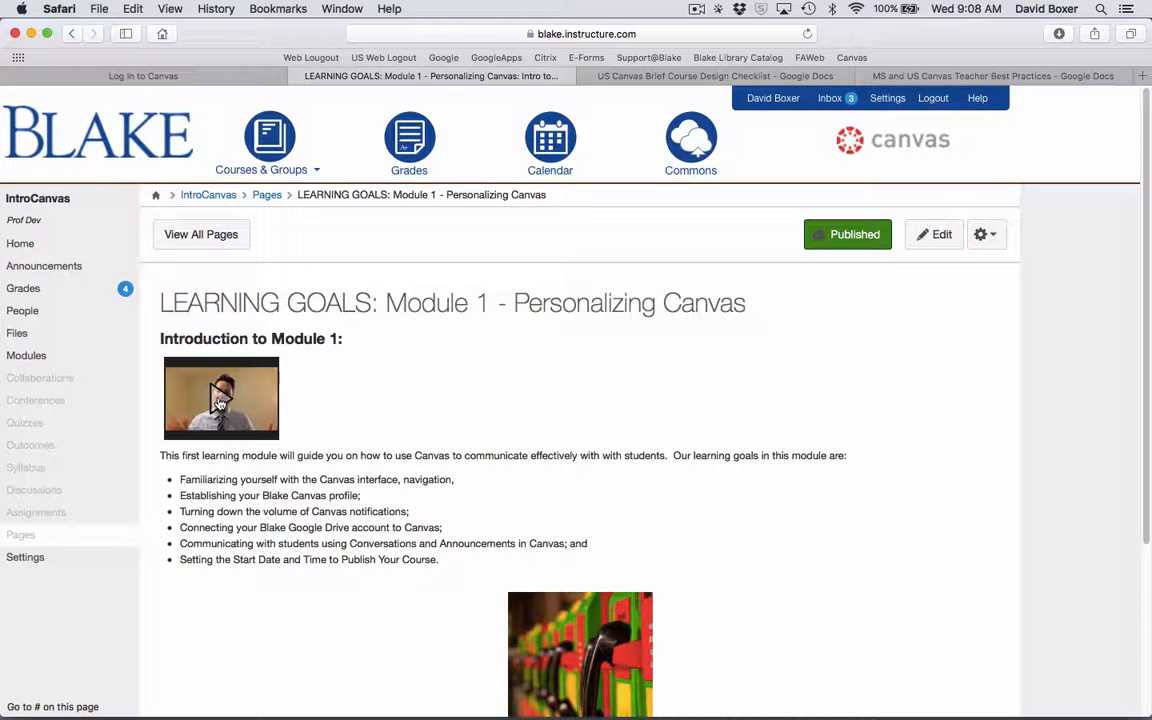
scroll("down", 3)
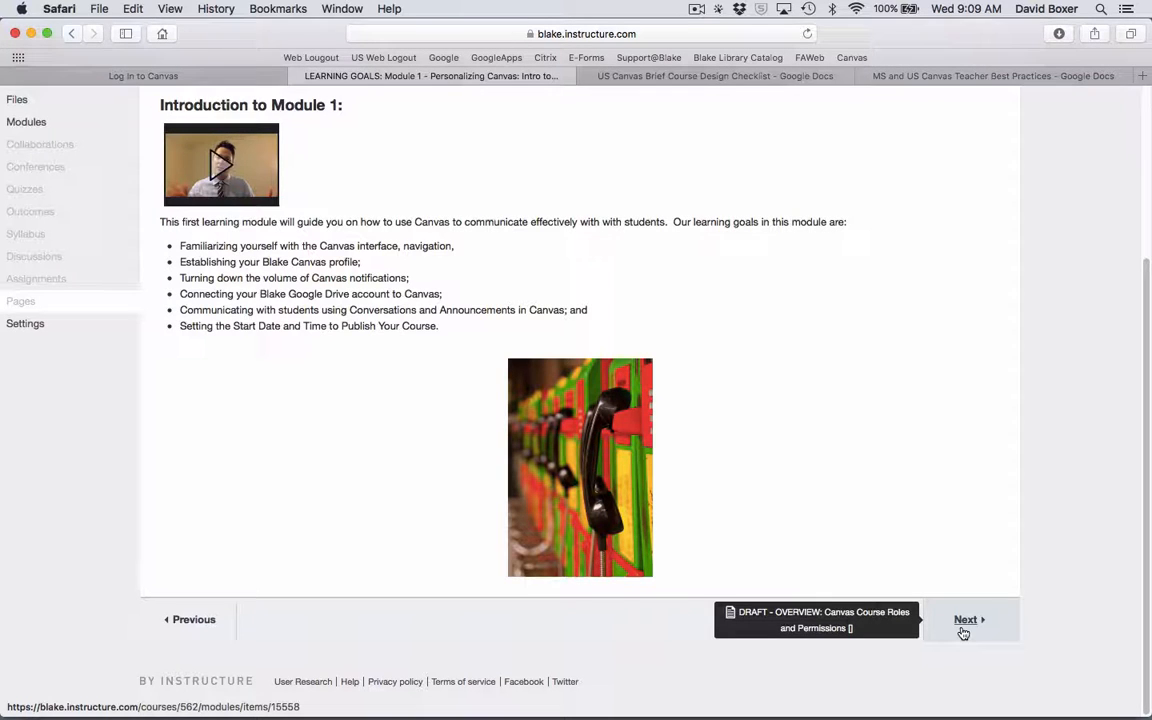
scroll("up", 3)
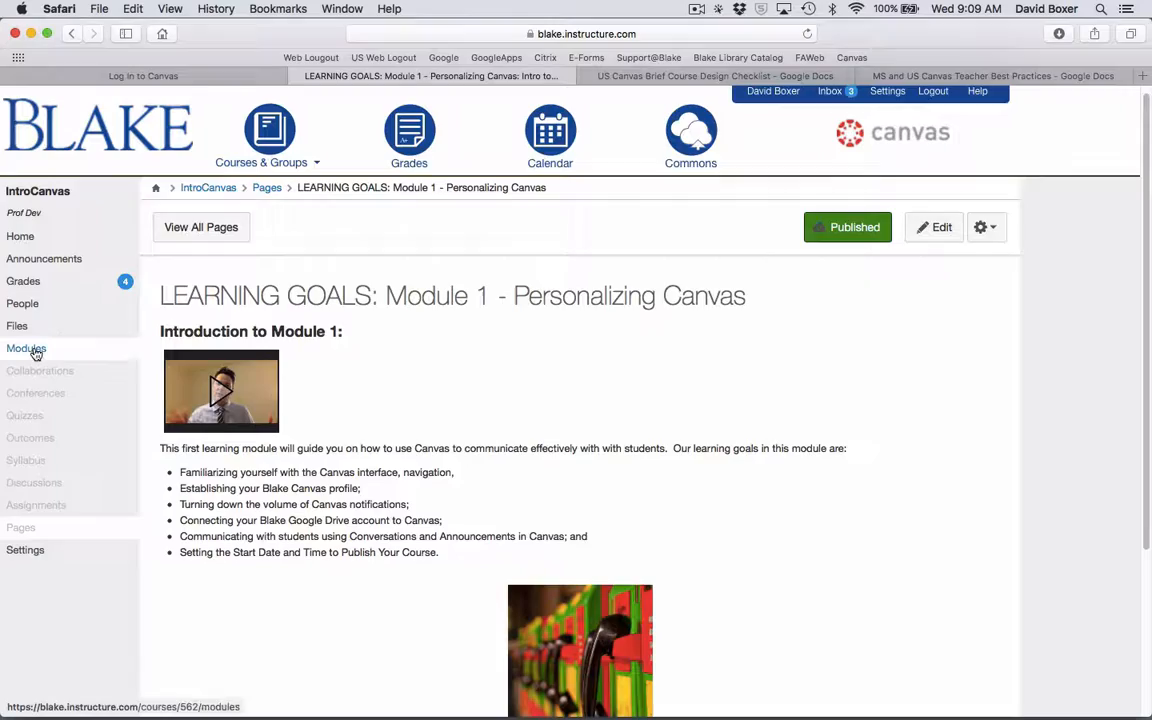
Step: Go back to the Modules page and browse Module 1 items through Register Google Drive to Canvas
left_click(26, 348)
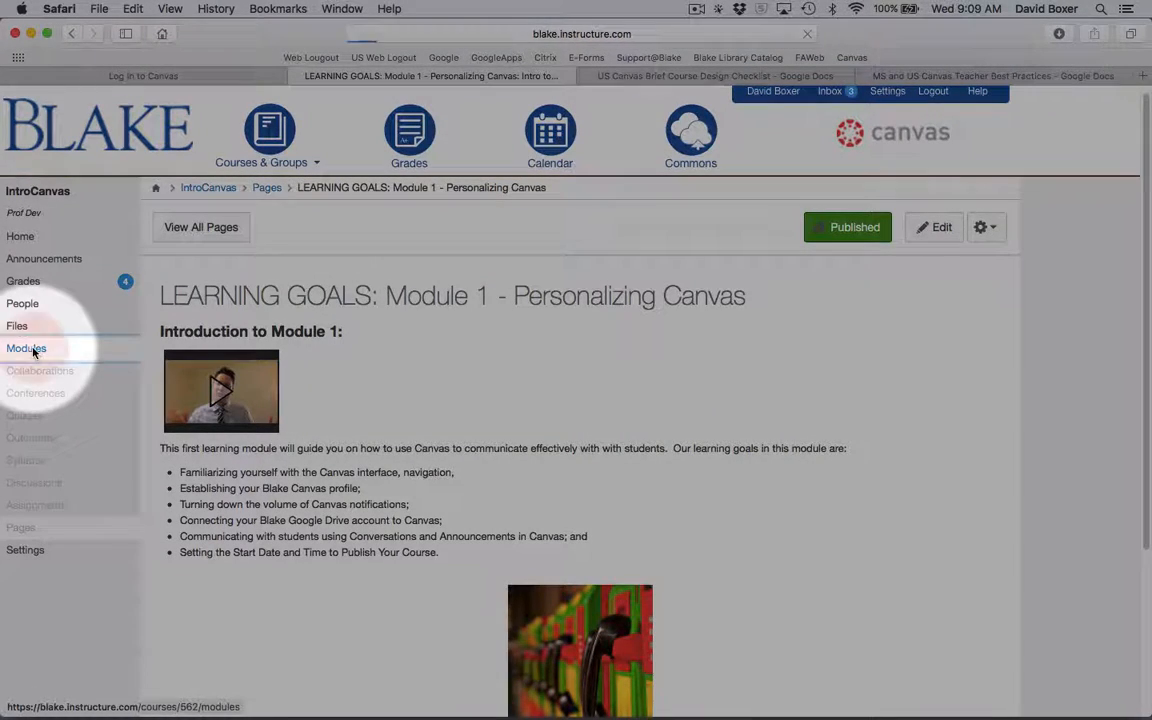
left_click(26, 348)
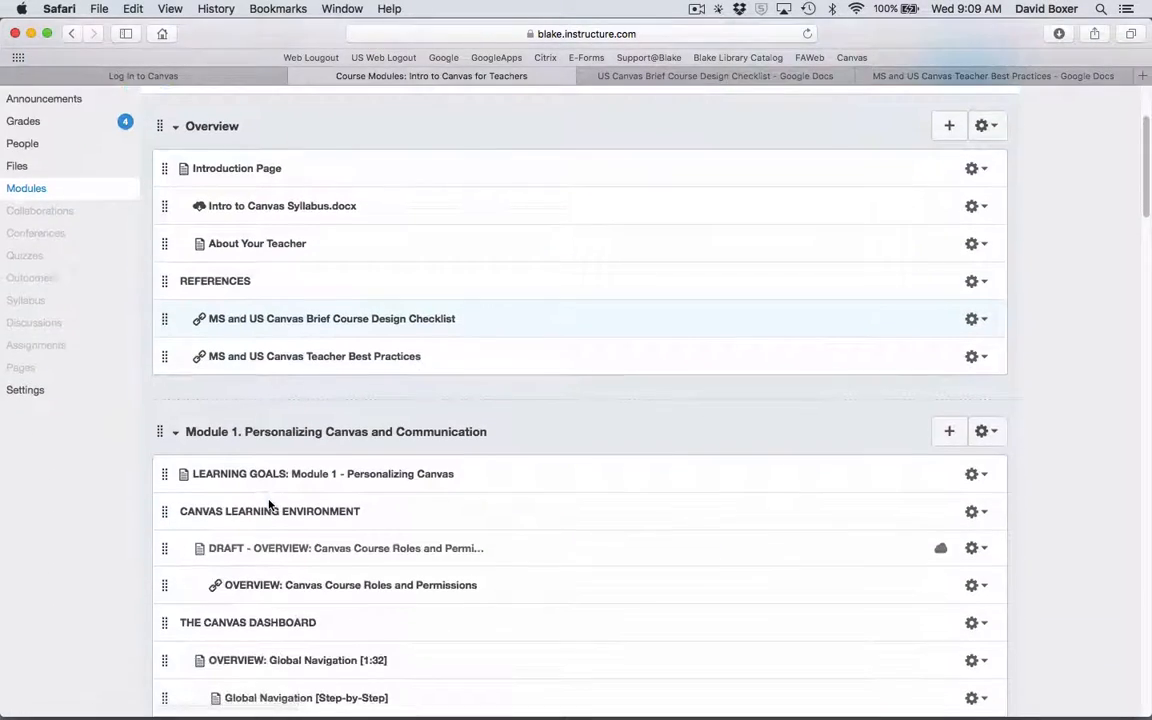
scroll("down", 3)
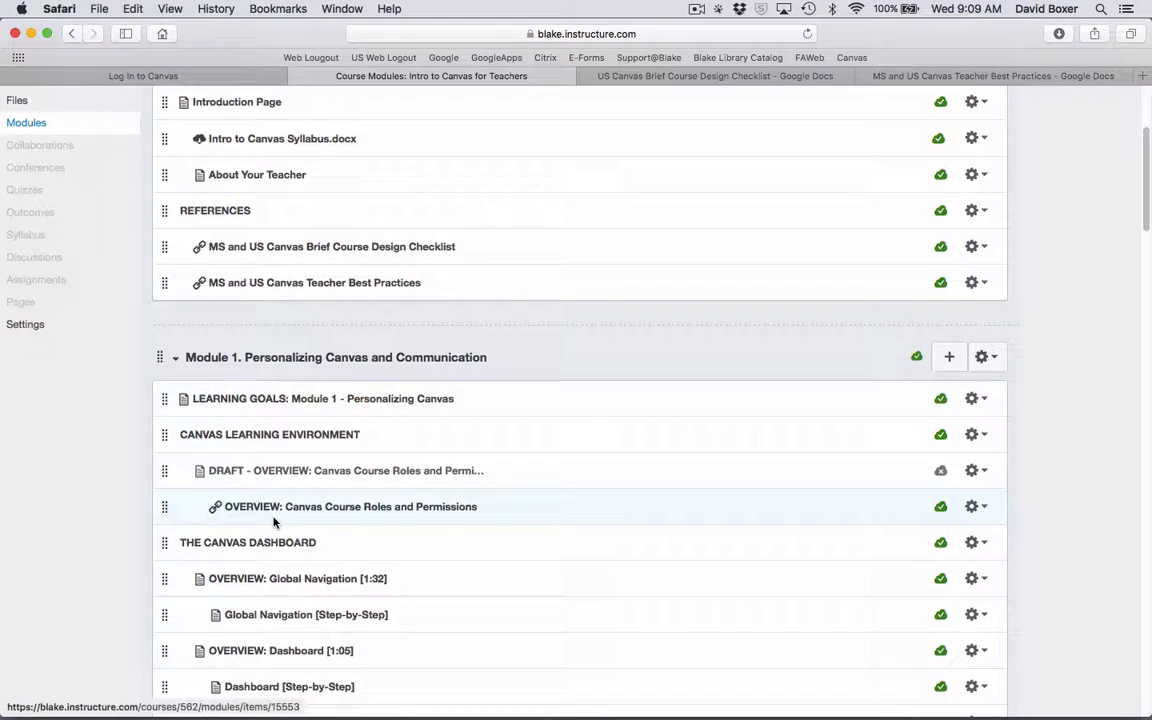
scroll("down", 3)
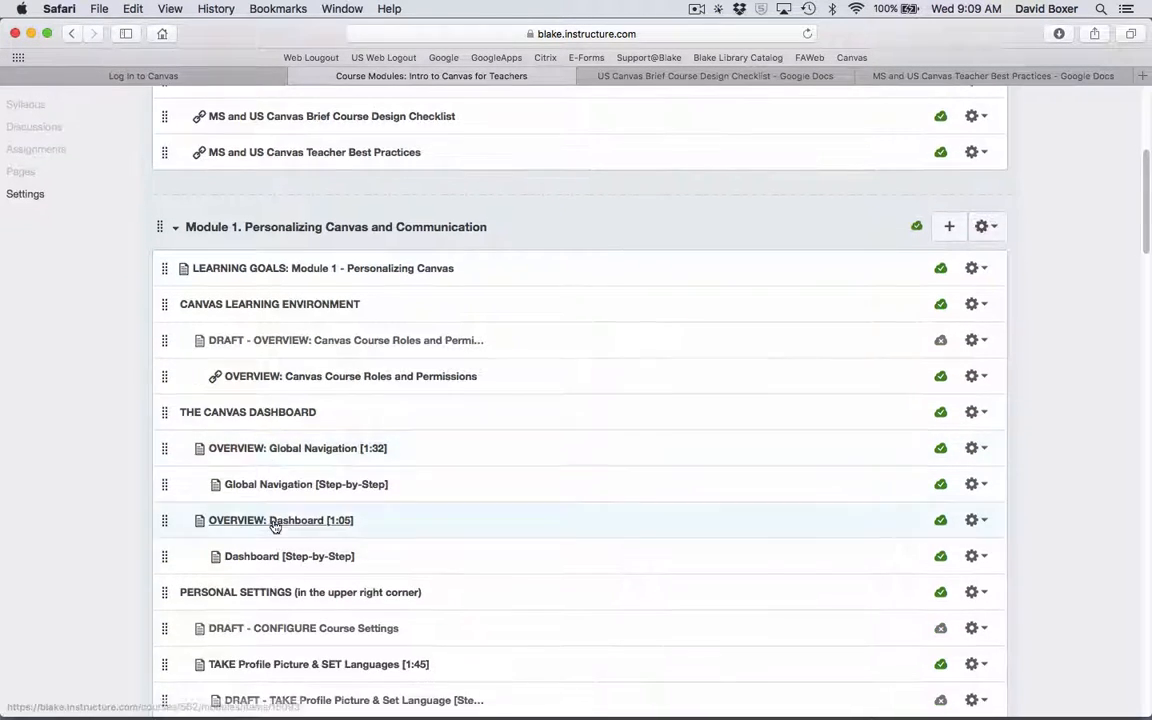
scroll("down", 3)
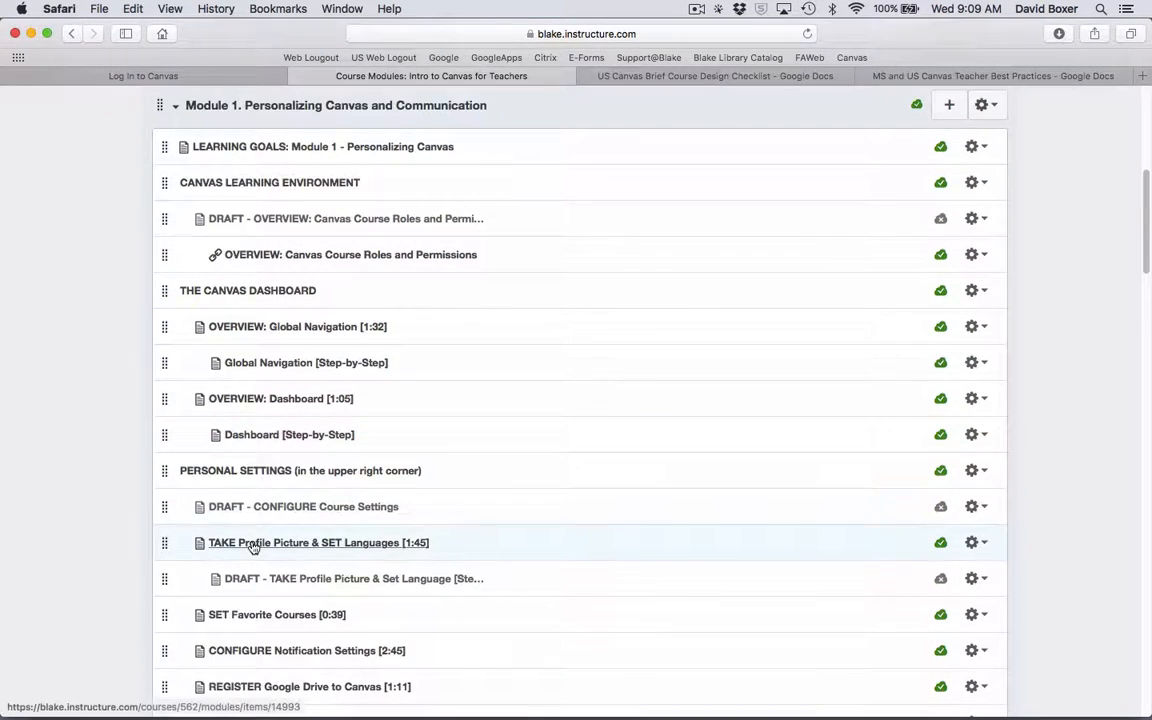